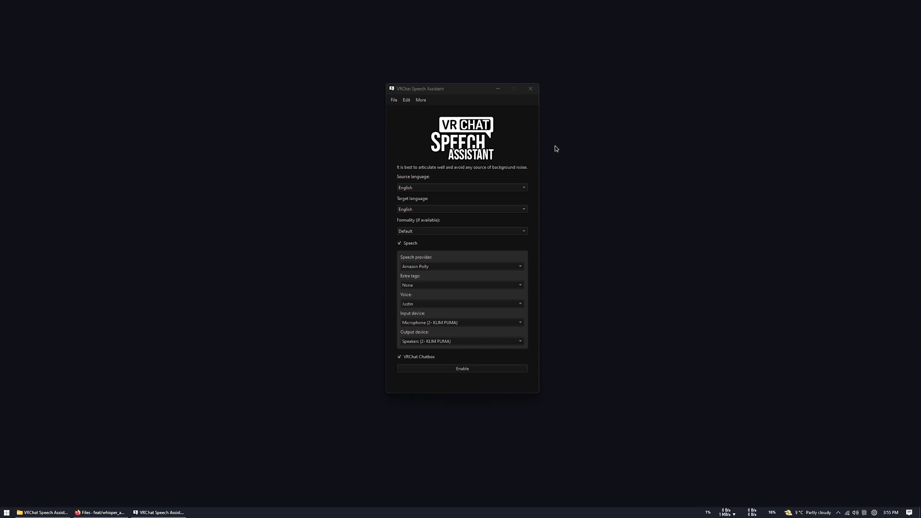
mouse_move(472, 193)
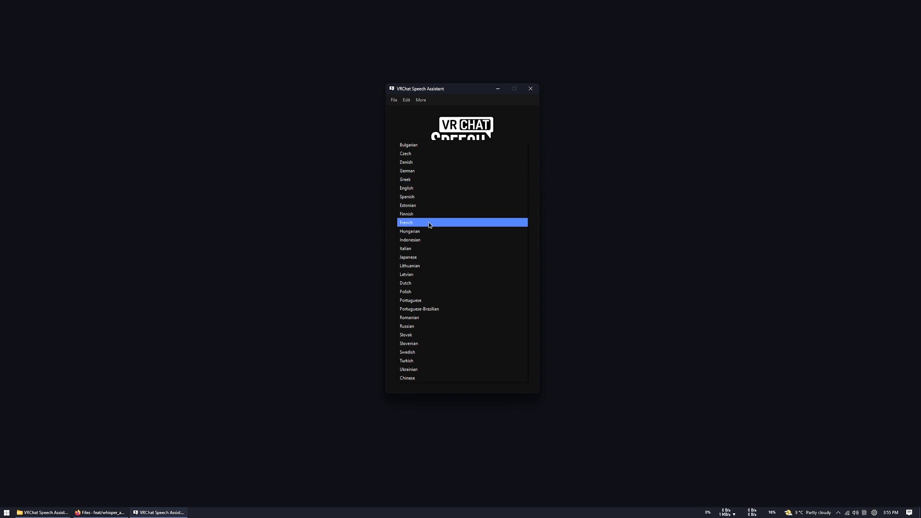
Set the source language to French, keeping English as the target language
left_click(405, 222)
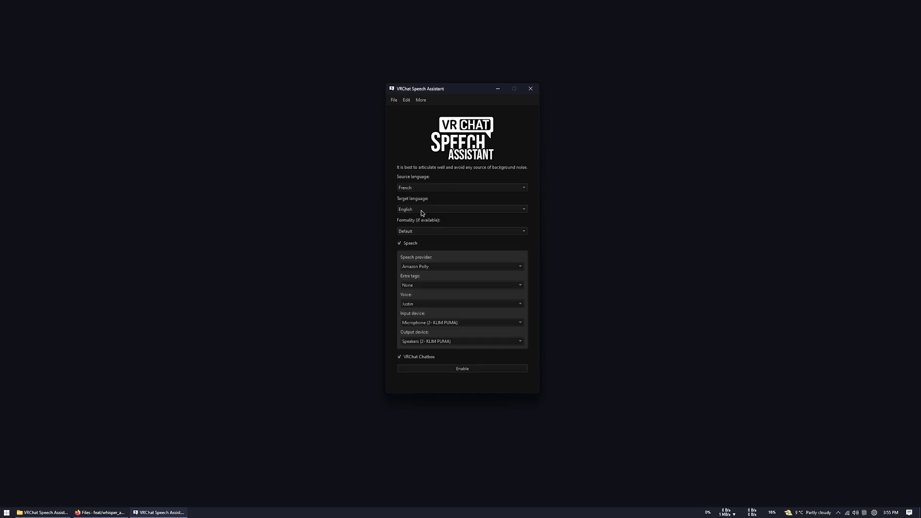
left_click(461, 210)
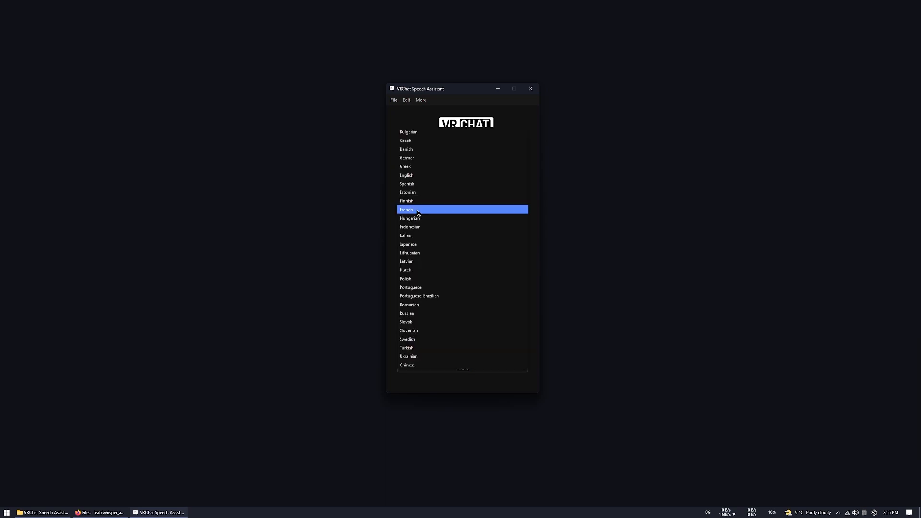
left_click(406, 210)
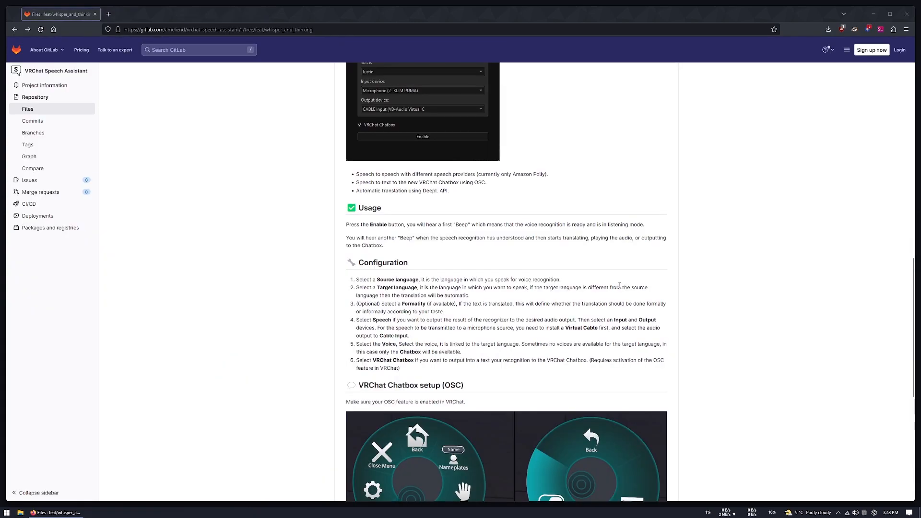
Review the README configuration steps and check the VB-Audio virtual cable among the sound devices
scroll("down", 3)
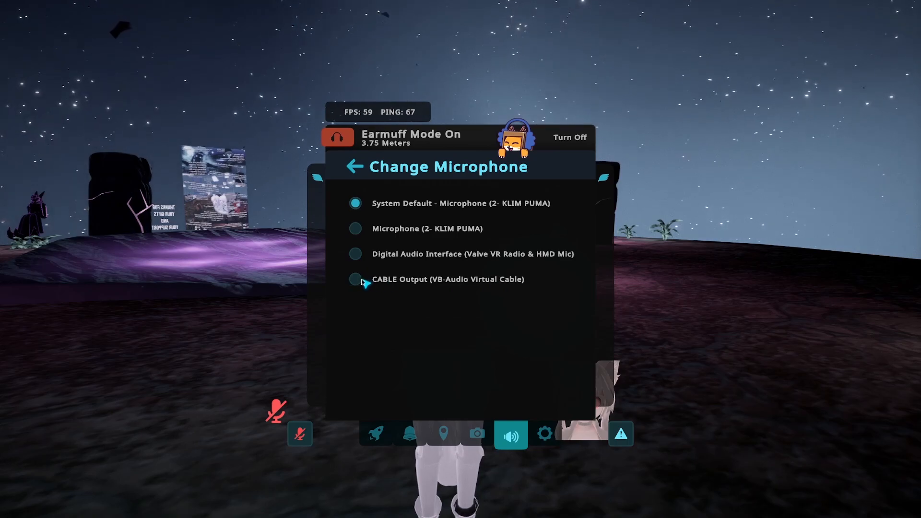
left_click(355, 279)
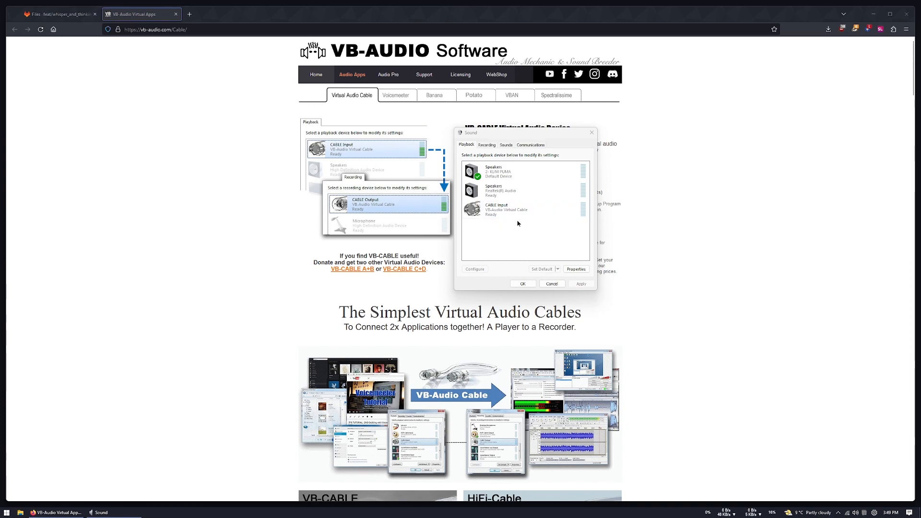
left_click(486, 144)
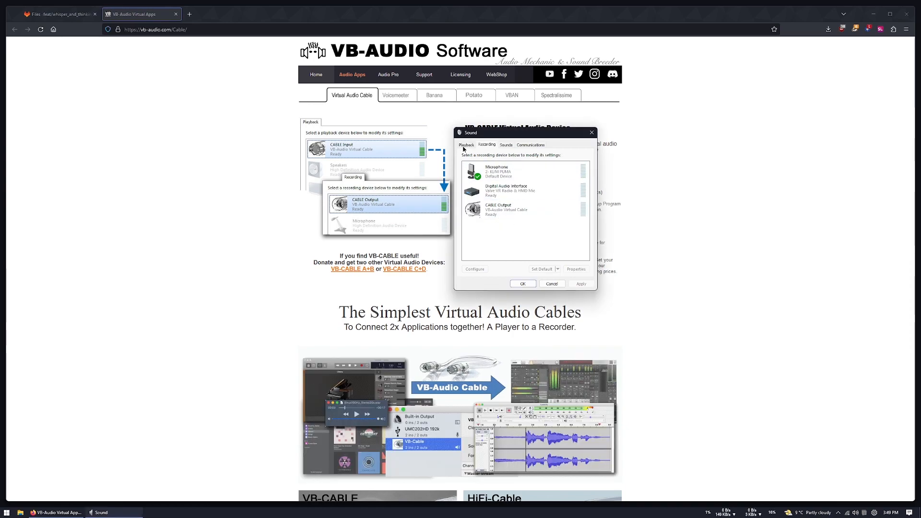
left_click(56, 14)
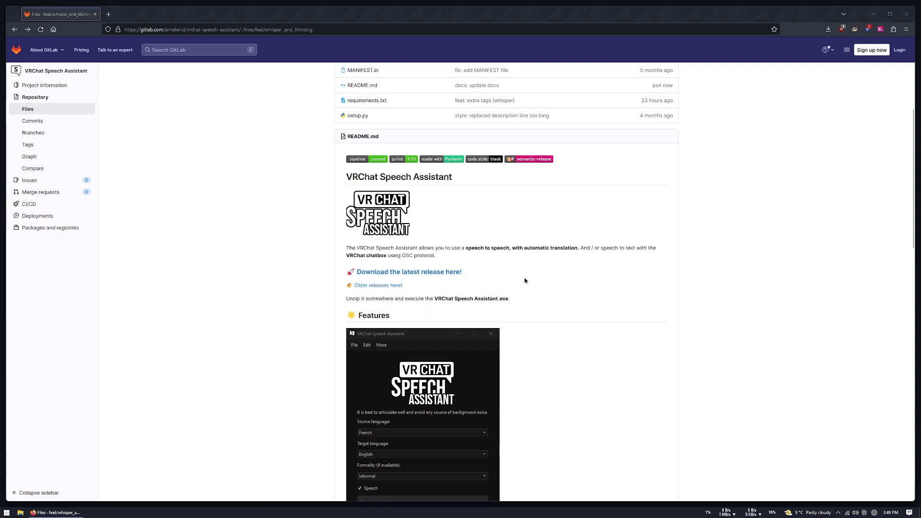
mouse_move(426, 276)
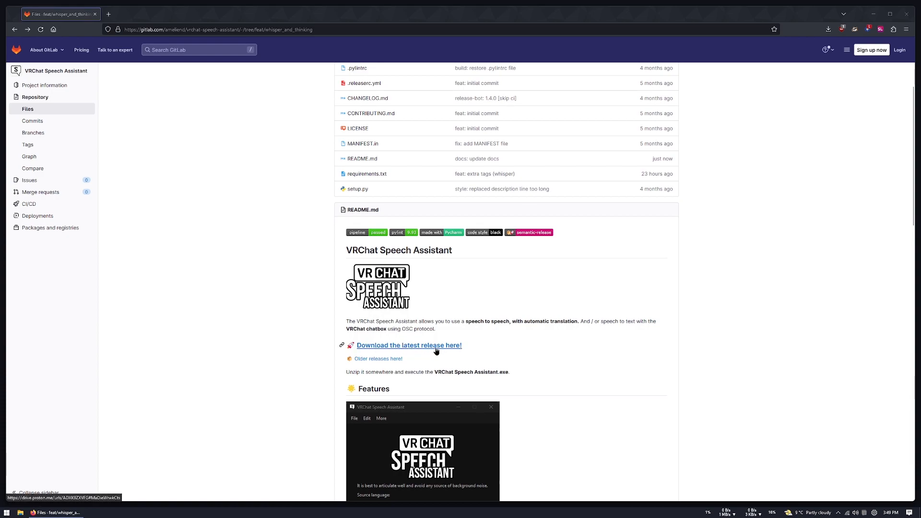
Download VRChat Speech Assistant.zip from the Proton Drive release link
left_click(409, 345)
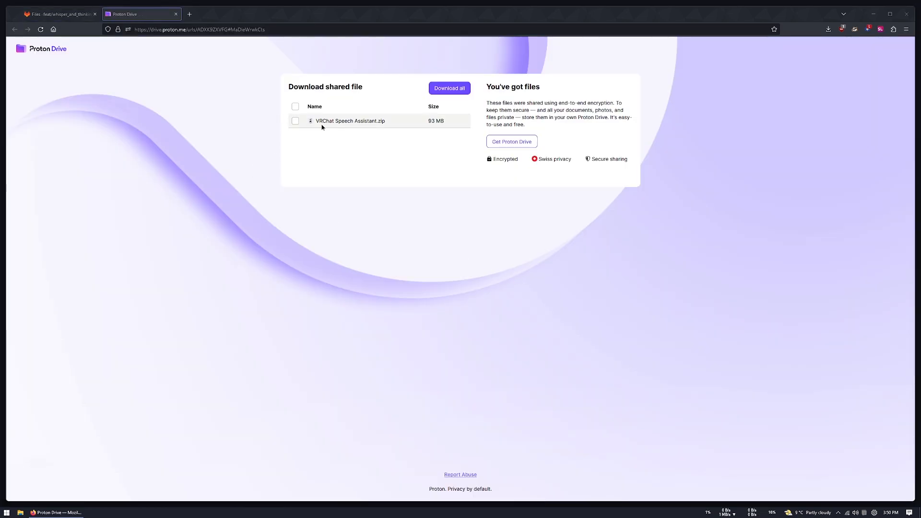
left_click(295, 120)
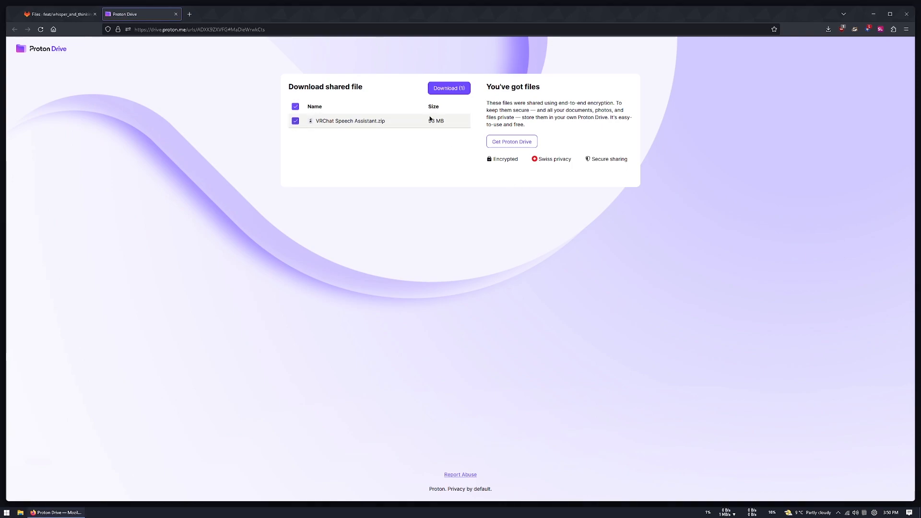
left_click(448, 88)
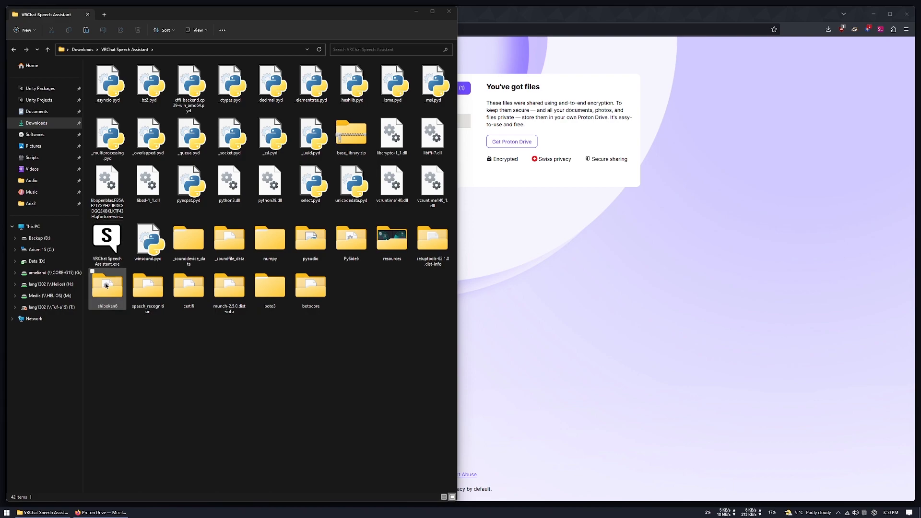
Launch VRChat Speech Assistant.exe from the extracted Downloads folder
left_click(107, 241)
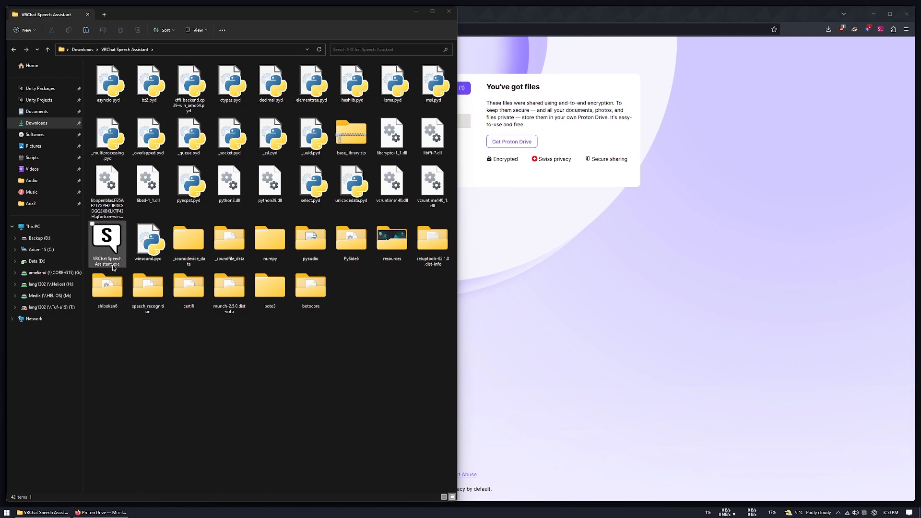
double_click(107, 244)
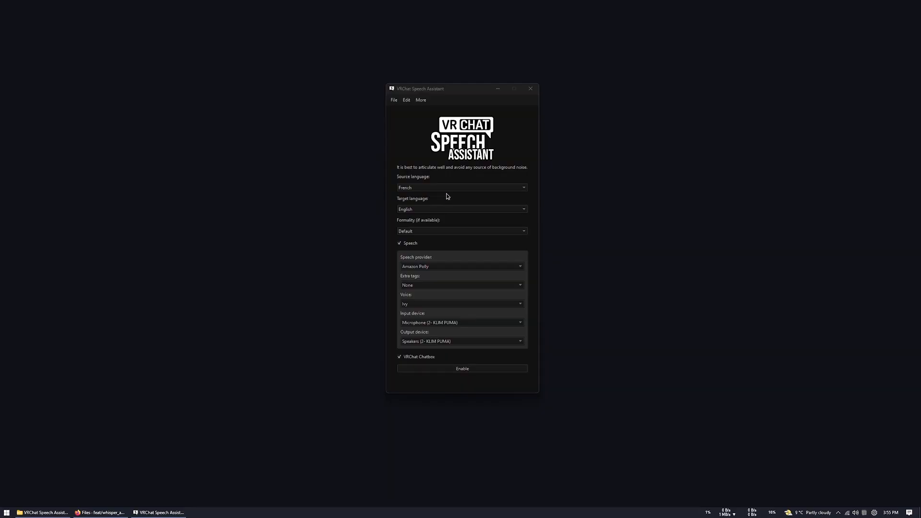
mouse_move(414, 191)
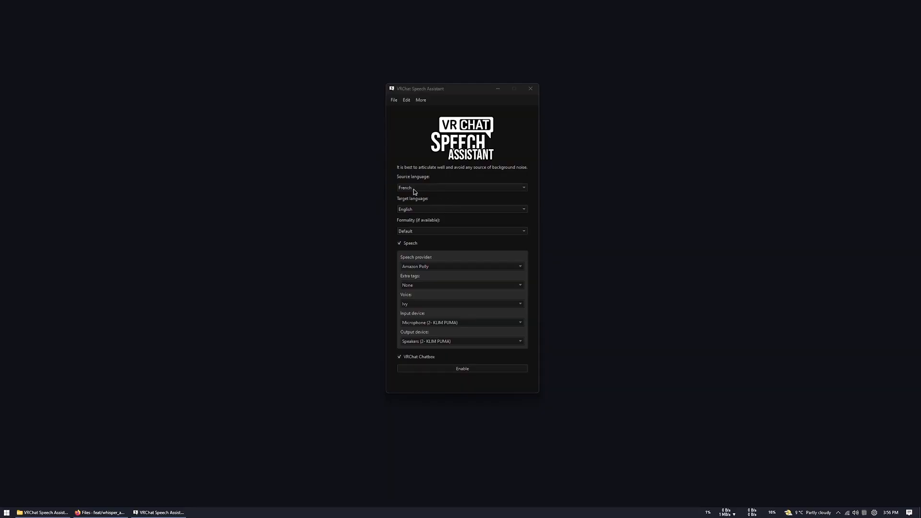
Set target language German with the Marlene voice, trying Whispered extra tags before returning to None
left_click(461, 188)
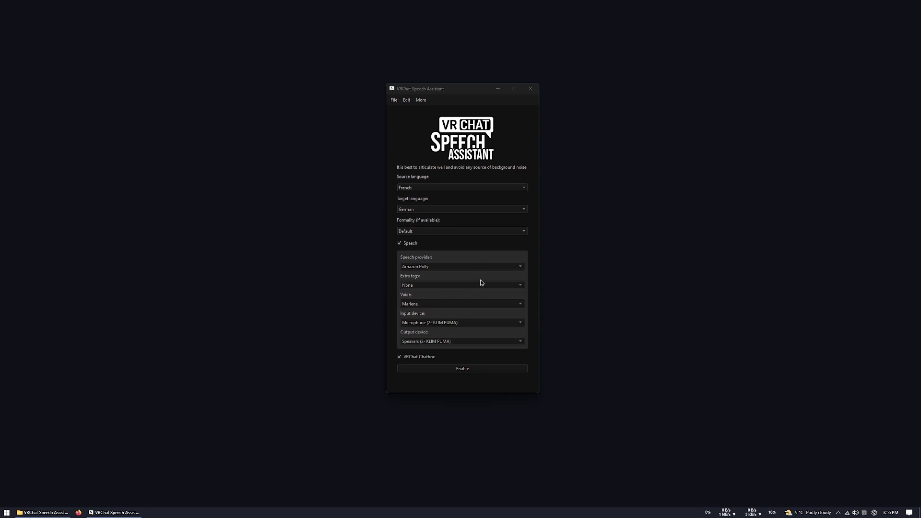
mouse_move(408, 254)
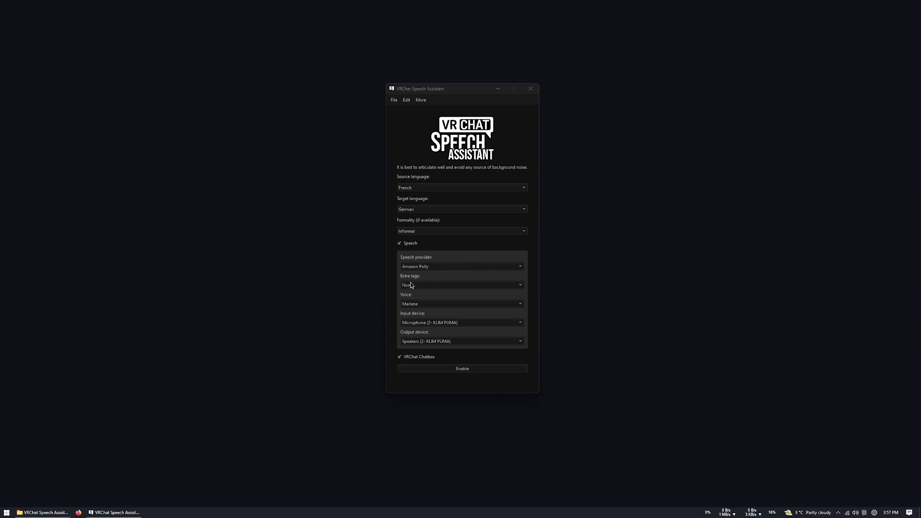
left_click(461, 285)
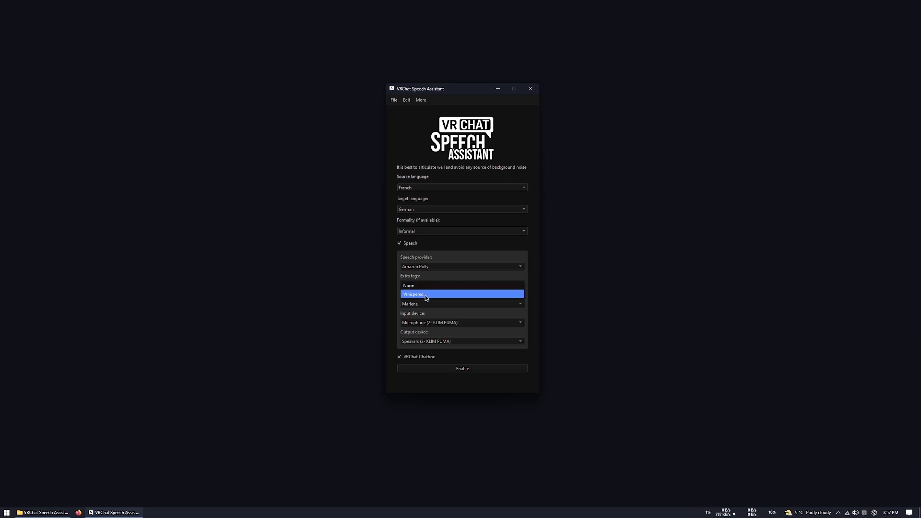
left_click(413, 293)
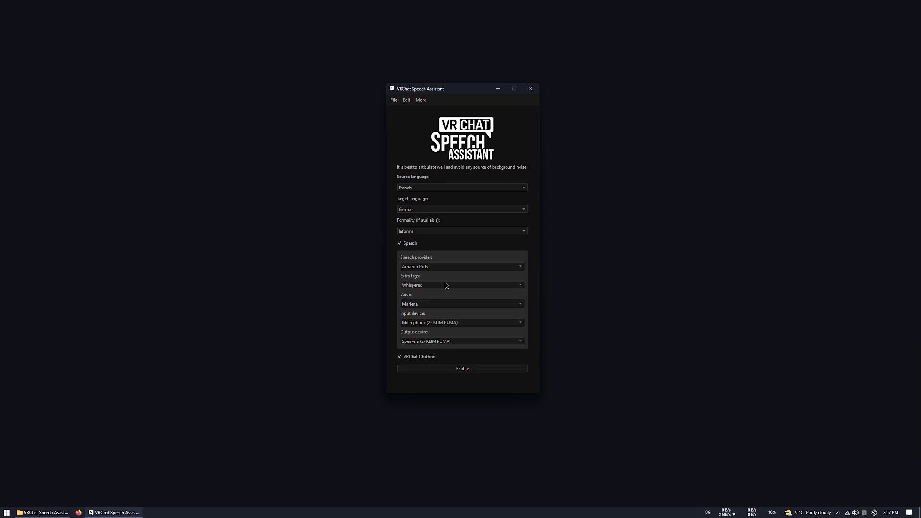
left_click(461, 304)
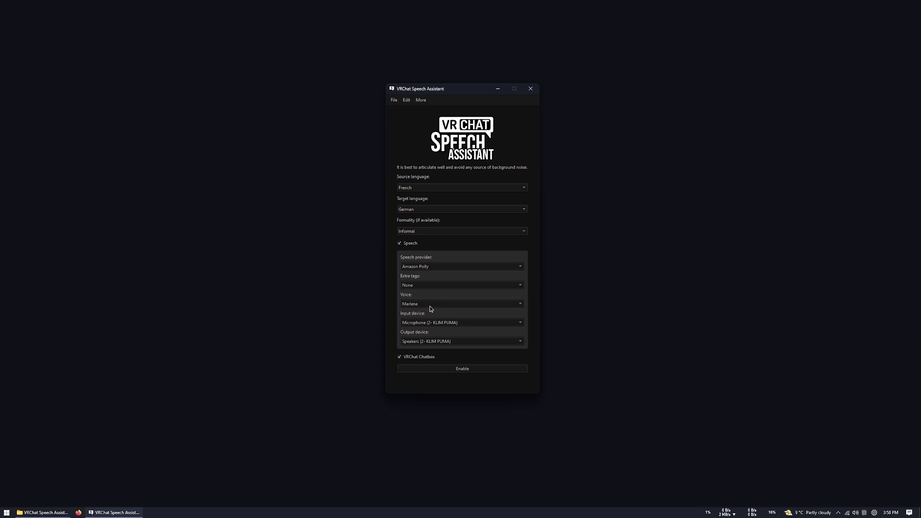
Set the target language to Bulgarian
left_click(461, 209)
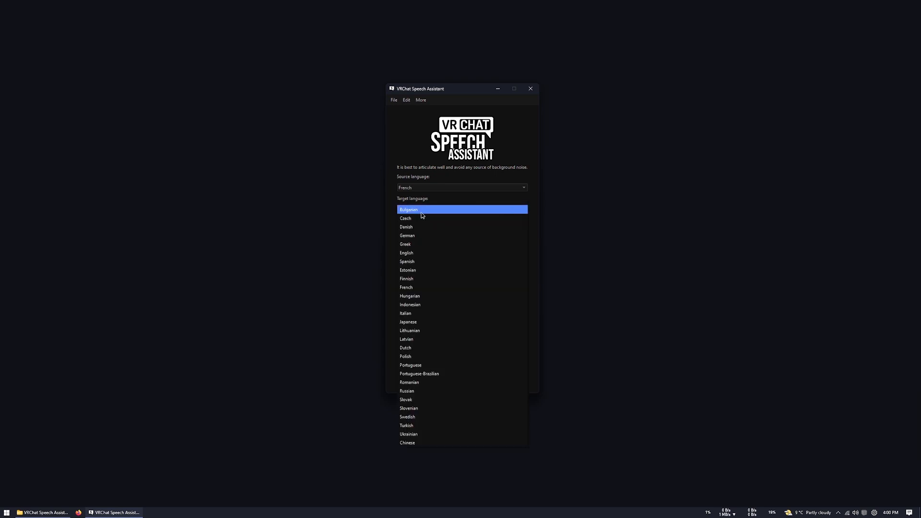
left_click(408, 209)
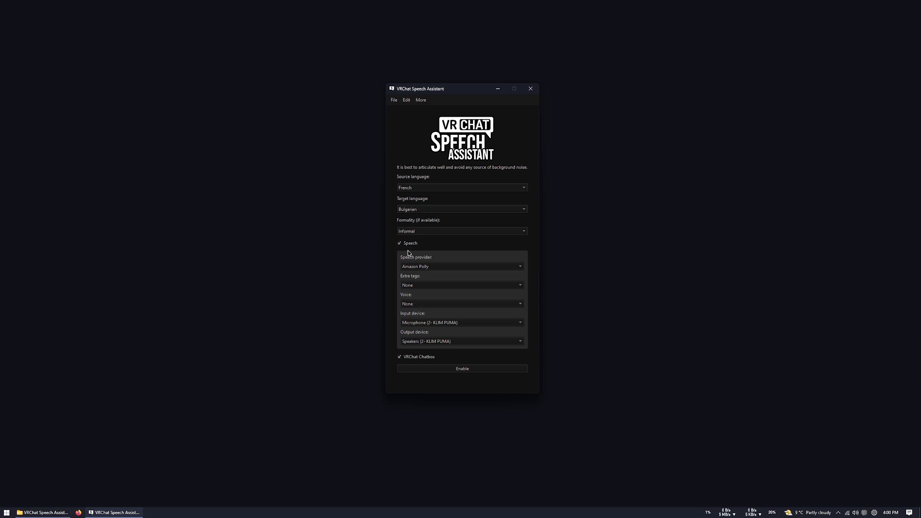
mouse_move(410, 246)
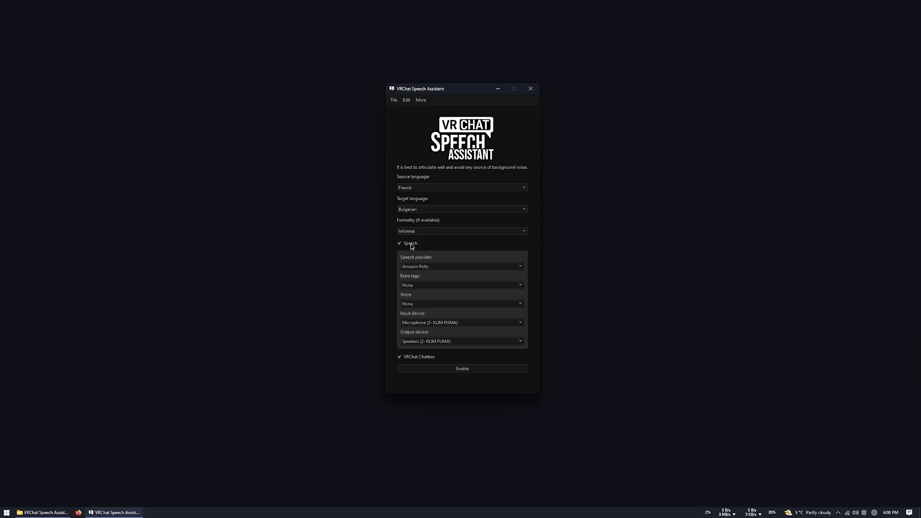
mouse_move(415, 361)
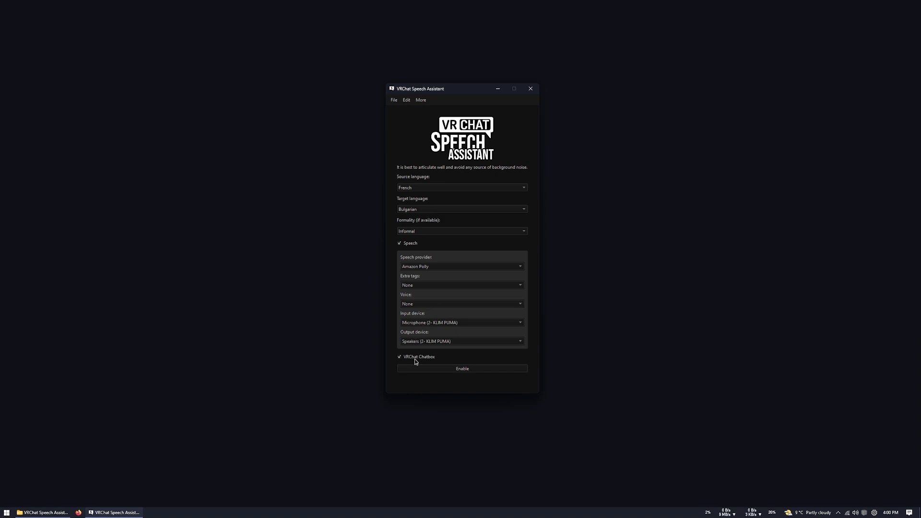
mouse_move(436, 363)
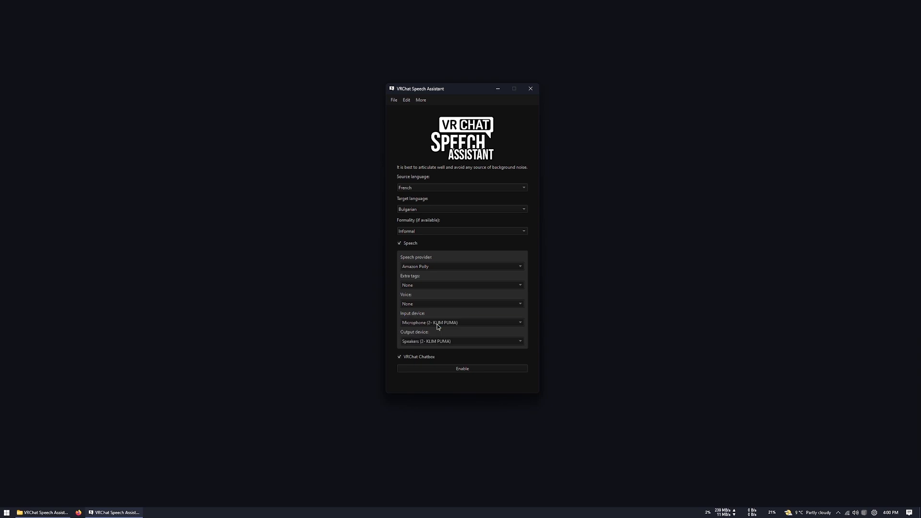
mouse_move(423, 342)
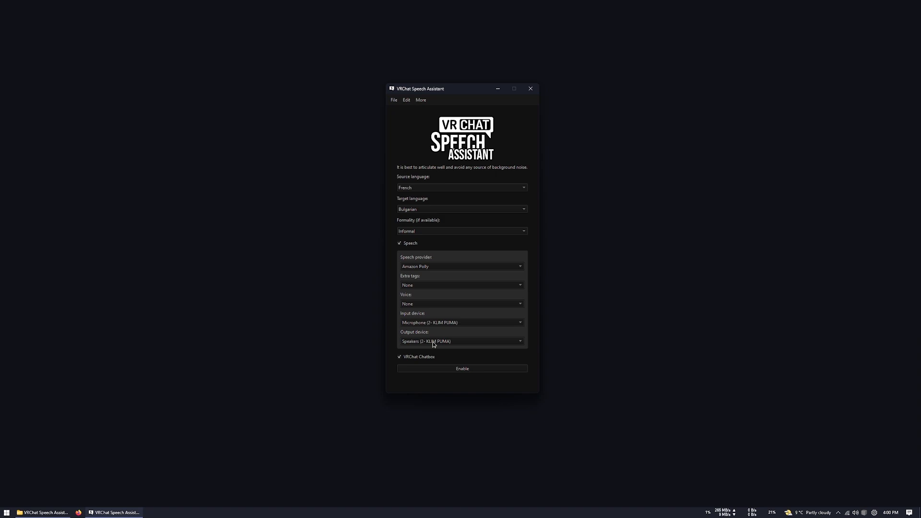
Try CABLE Input as output, return to the KLIM PUMA speakers, and leave VRChat Chatbox enabled
left_click(461, 341)
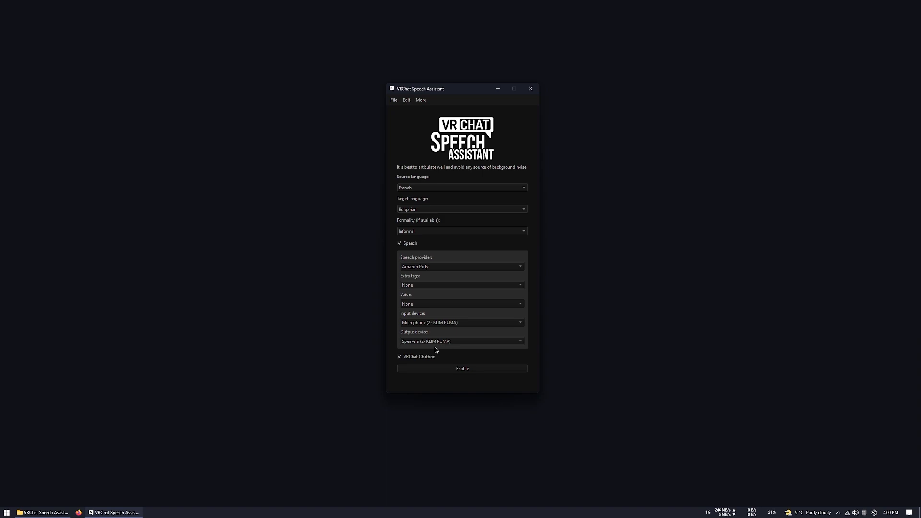
left_click(460, 341)
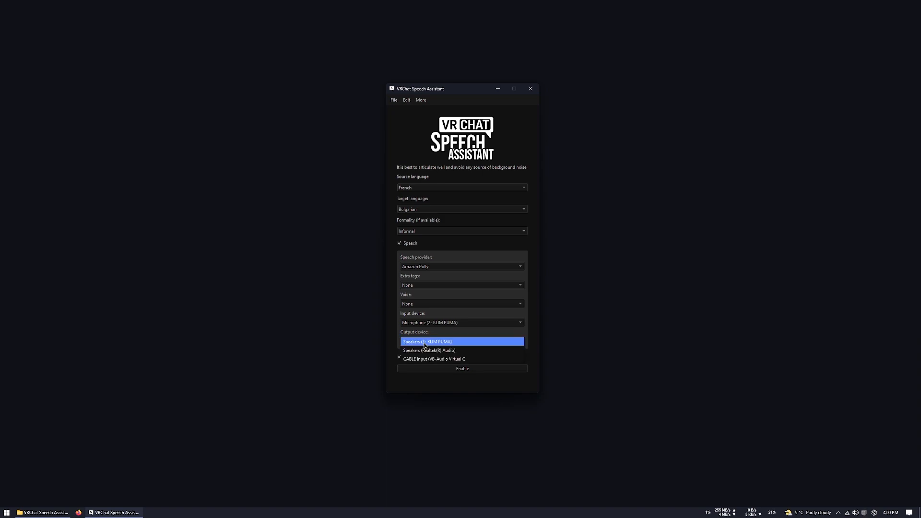
left_click(434, 359)
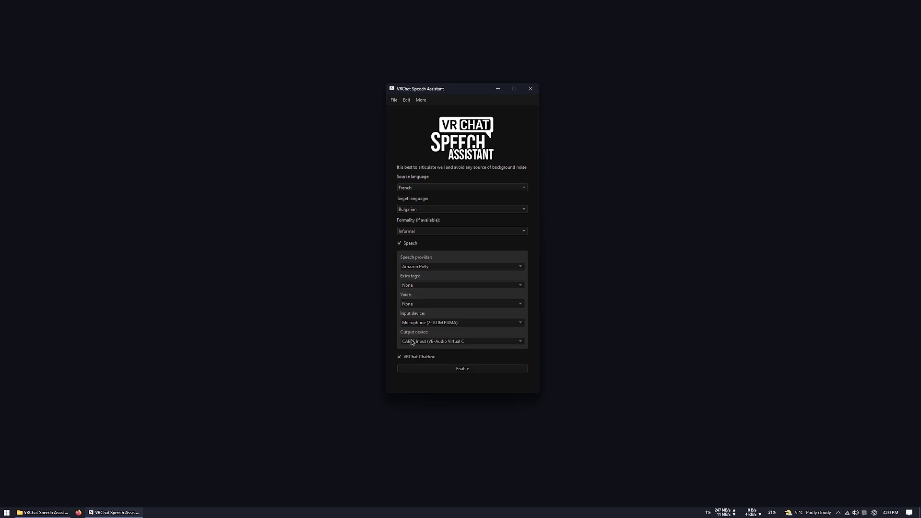
mouse_move(438, 346)
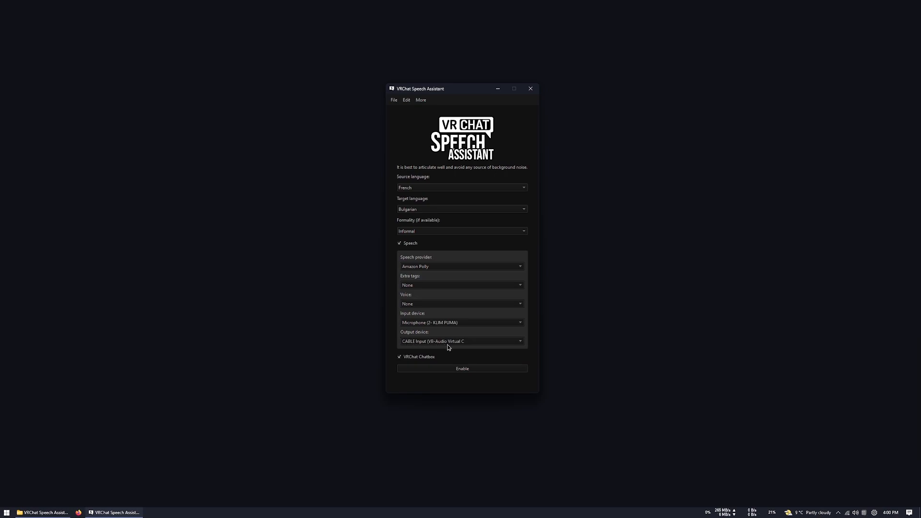
left_click(461, 341)
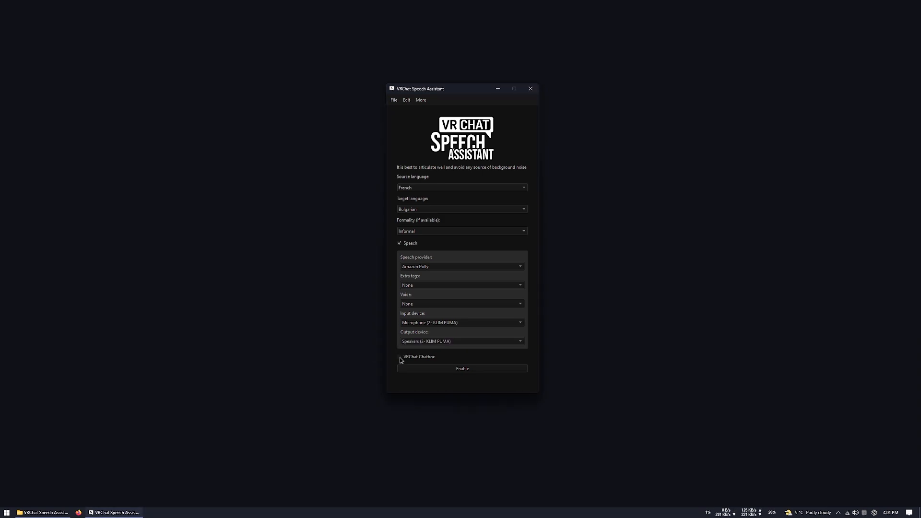
left_click(400, 356)
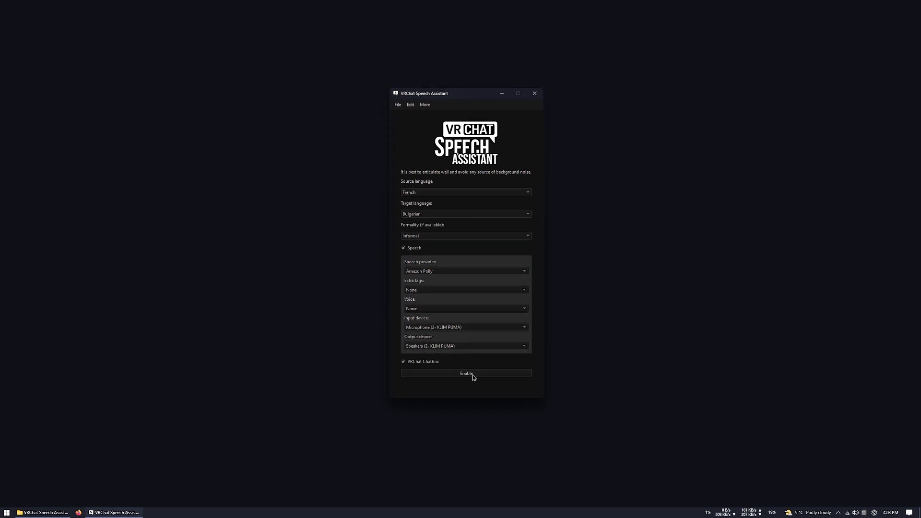
mouse_move(476, 380)
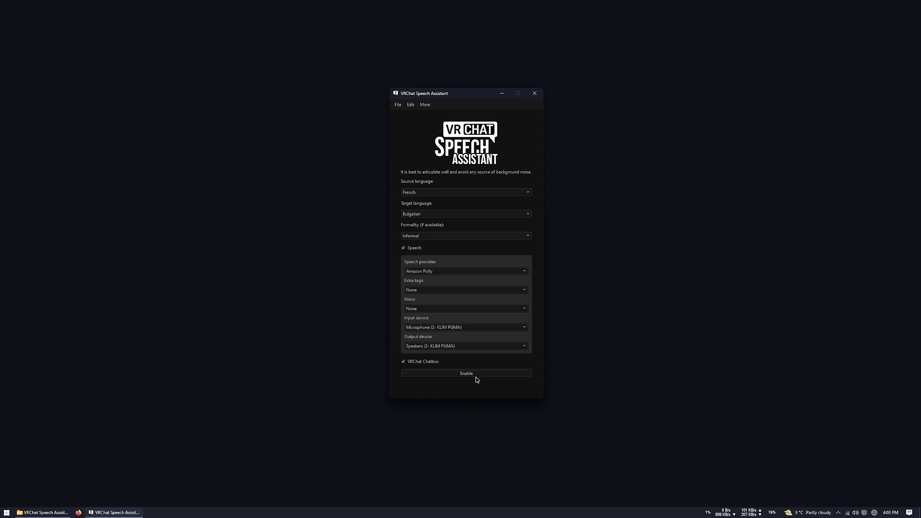
mouse_move(466, 383)
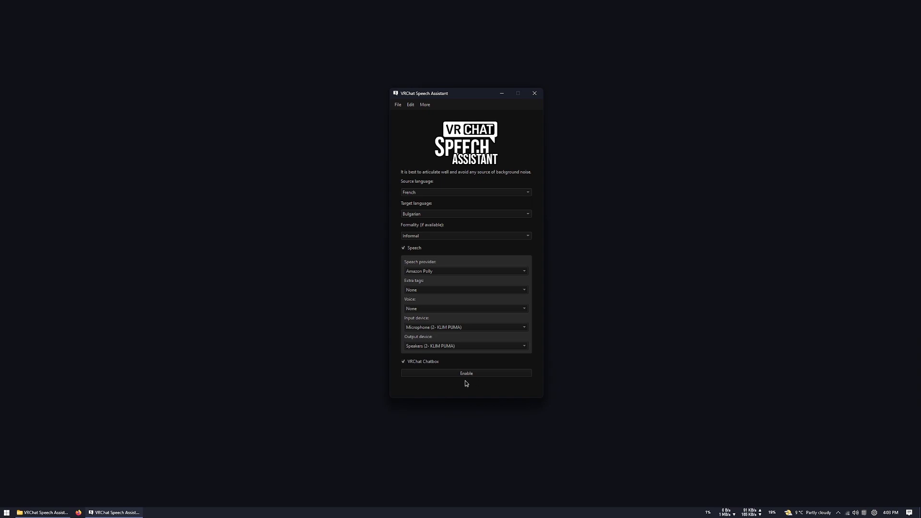
mouse_move(482, 377)
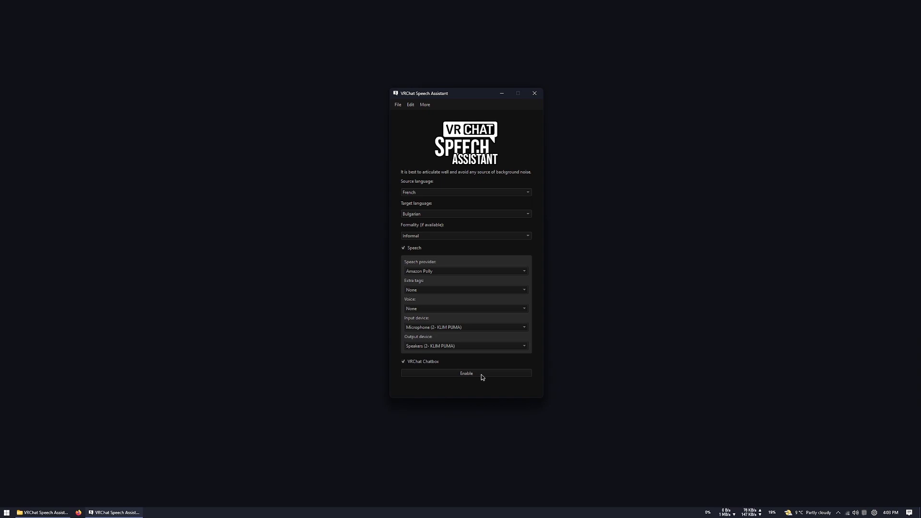
Run two listening tests with the Ivy English voice, enabling and disabling each time
left_click(465, 374)
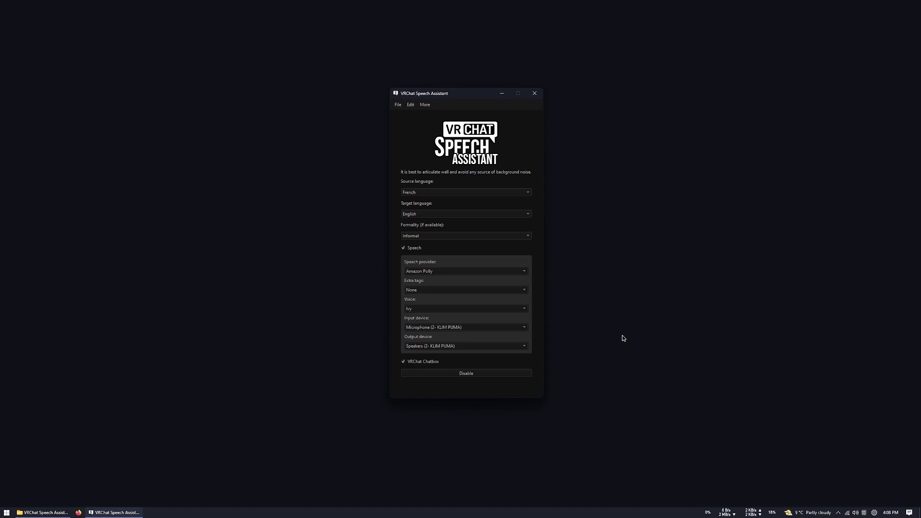
left_click(466, 373)
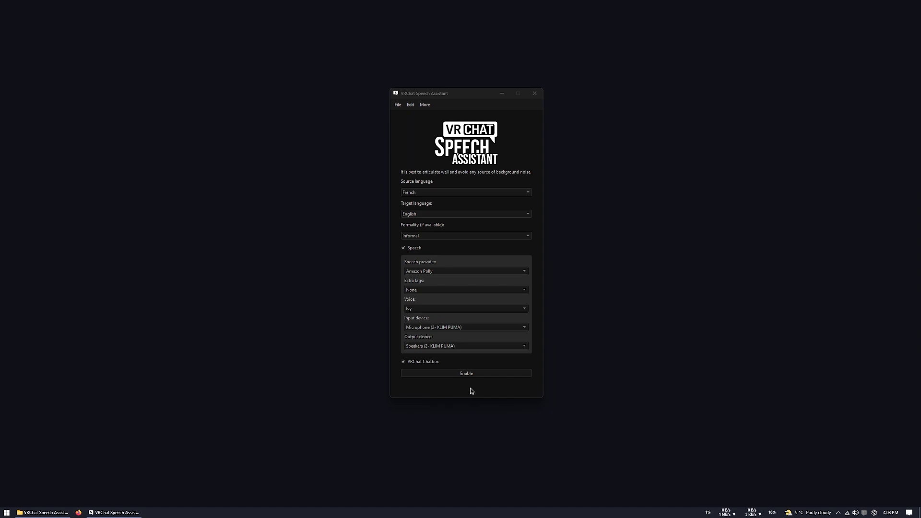
mouse_move(477, 387)
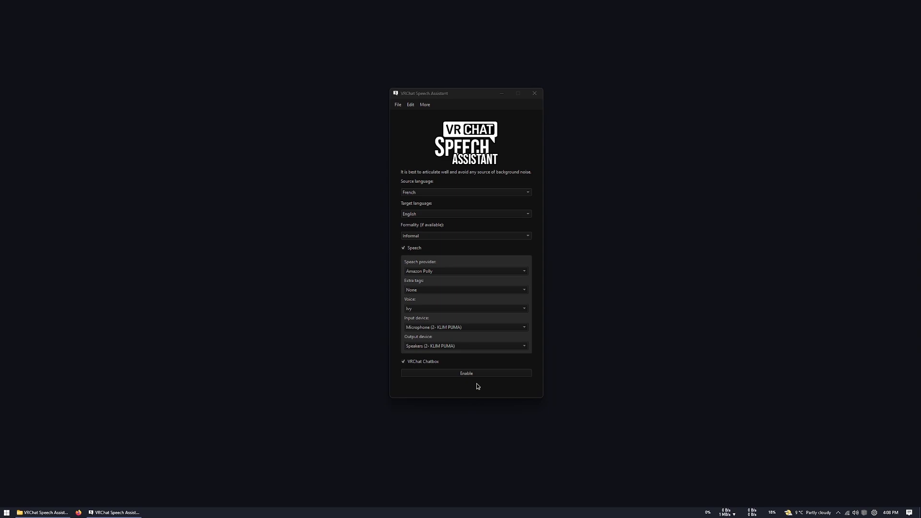
left_click(466, 373)
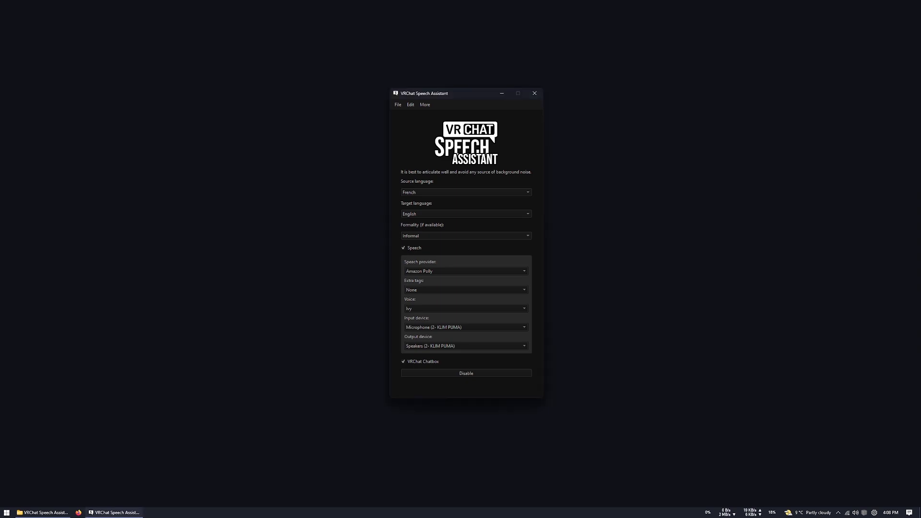
left_click(465, 374)
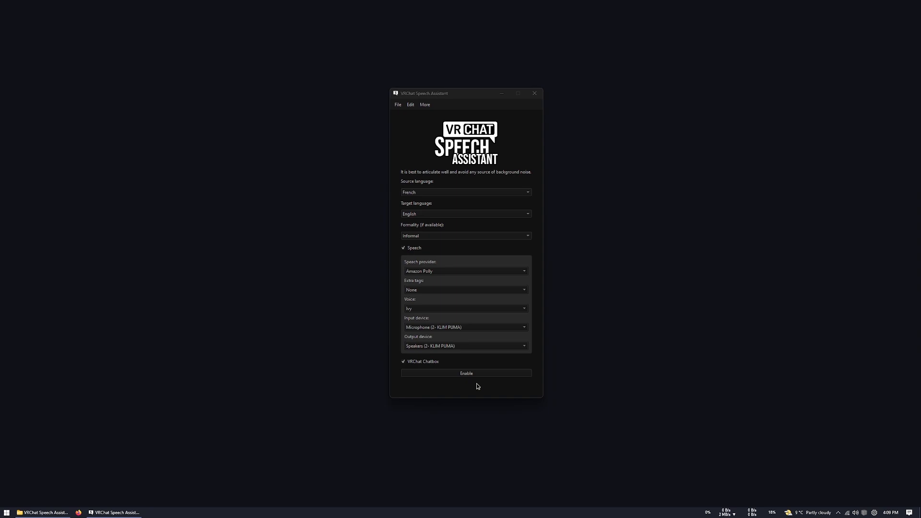
mouse_move(437, 161)
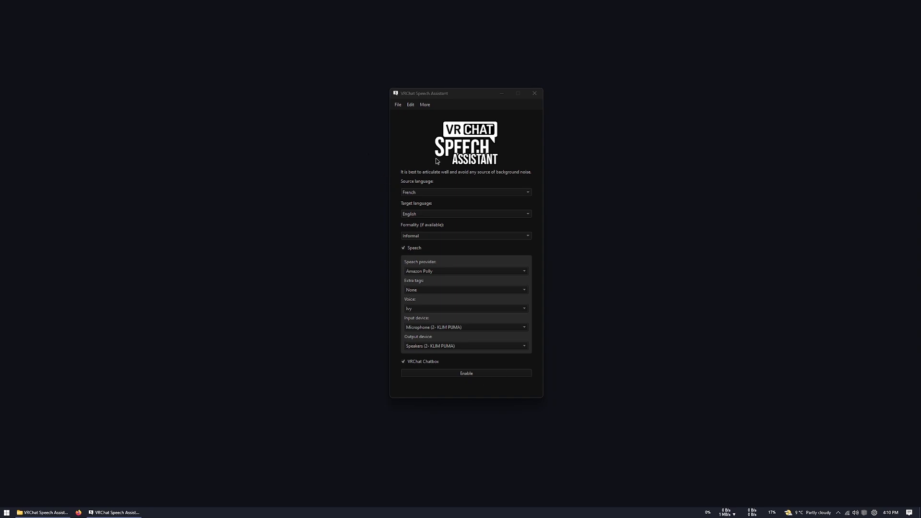
mouse_move(460, 148)
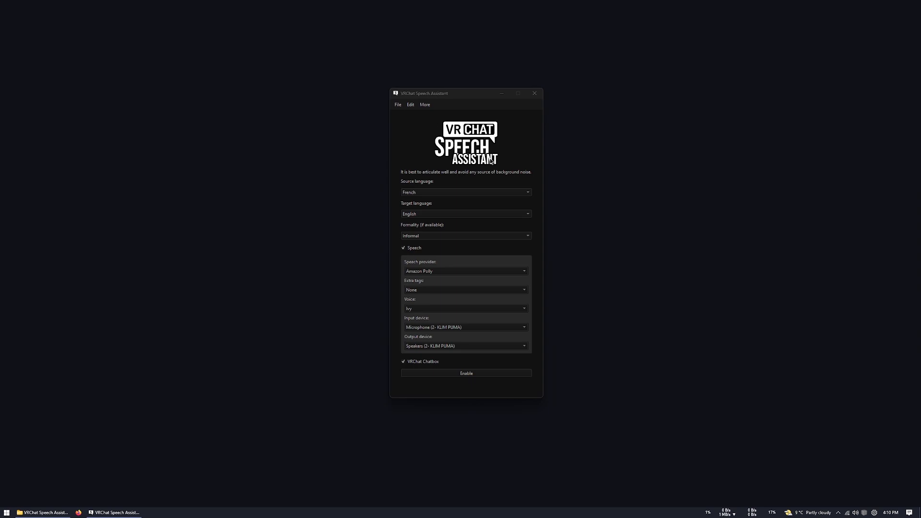
mouse_move(411, 112)
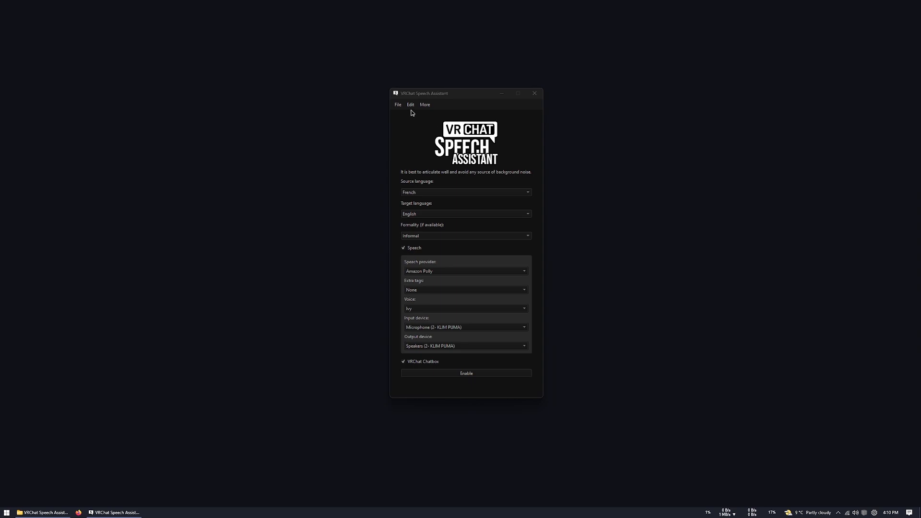
left_click(410, 105)
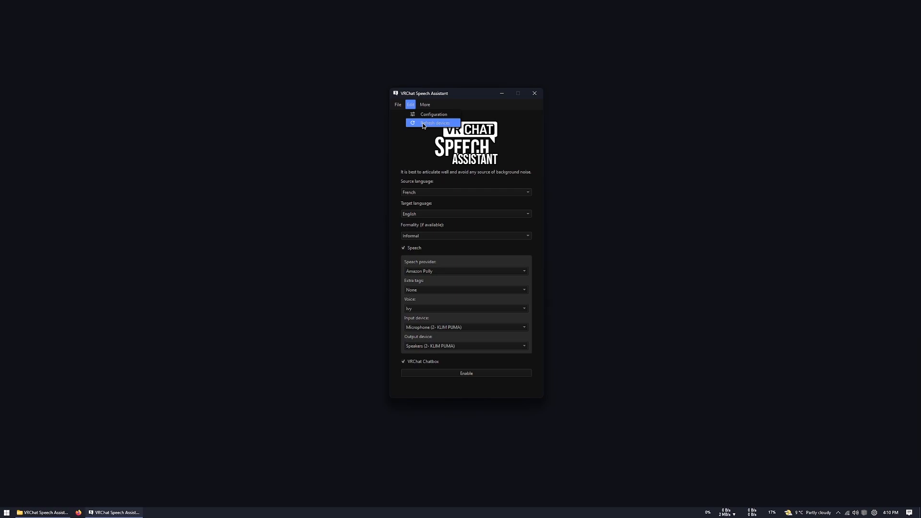
left_click(435, 124)
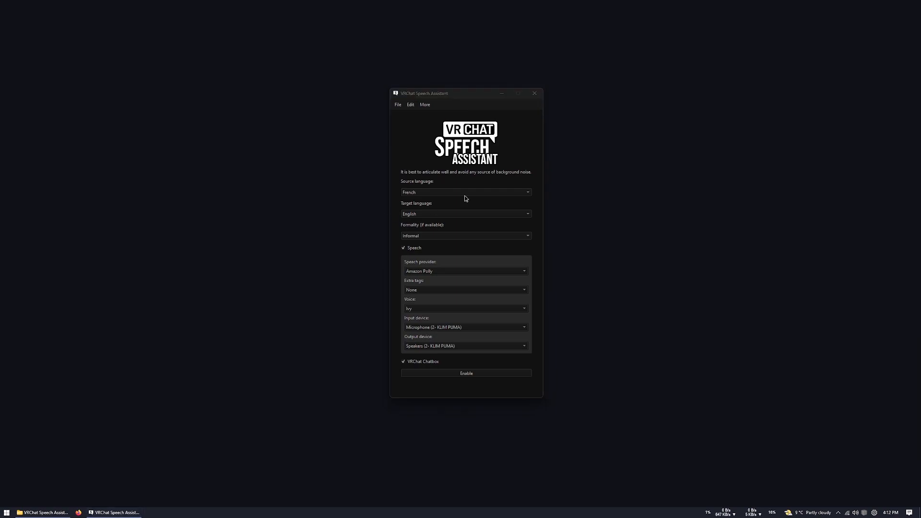
mouse_move(398, 113)
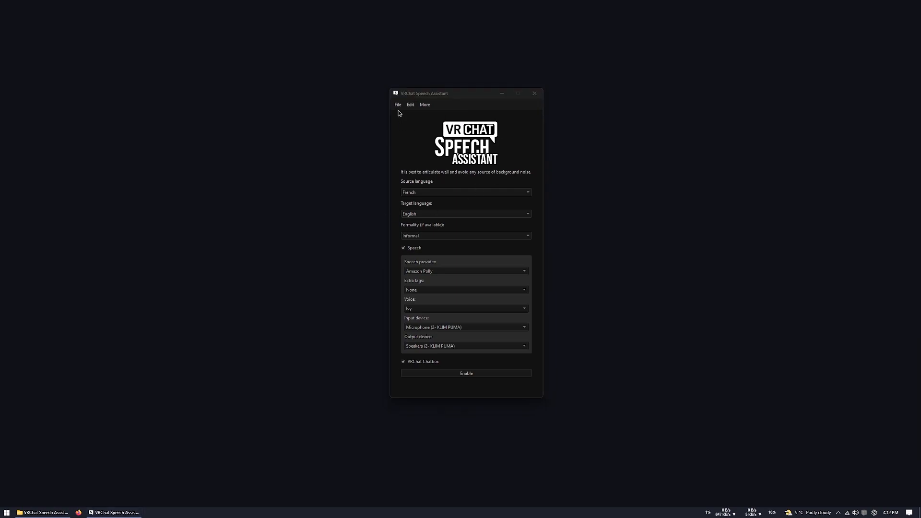
left_click(398, 104)
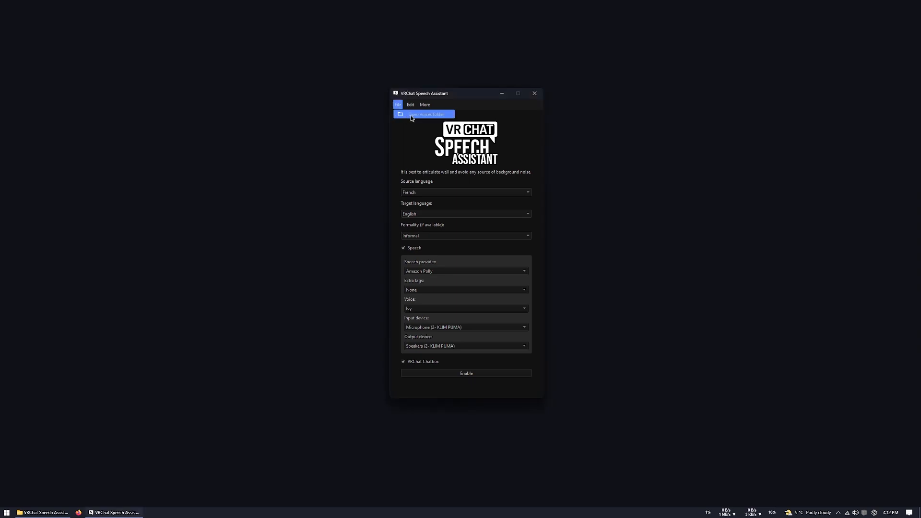
left_click(424, 114)
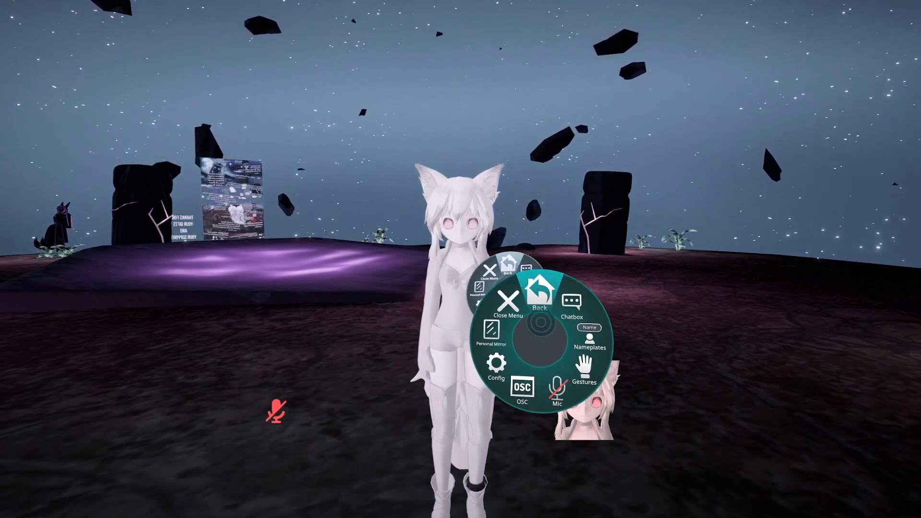
Enable OSC in the VRChat Action Menu so the chatbox receives text
left_click(522, 394)
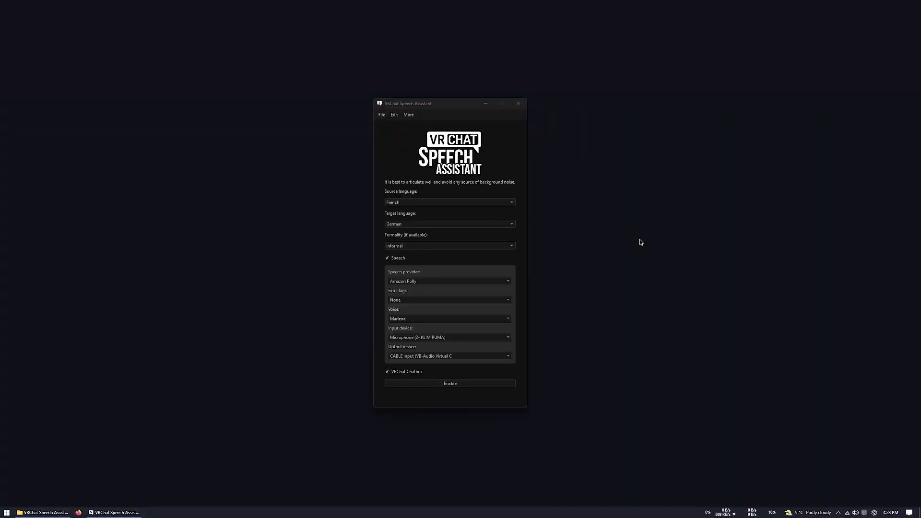
mouse_move(509, 317)
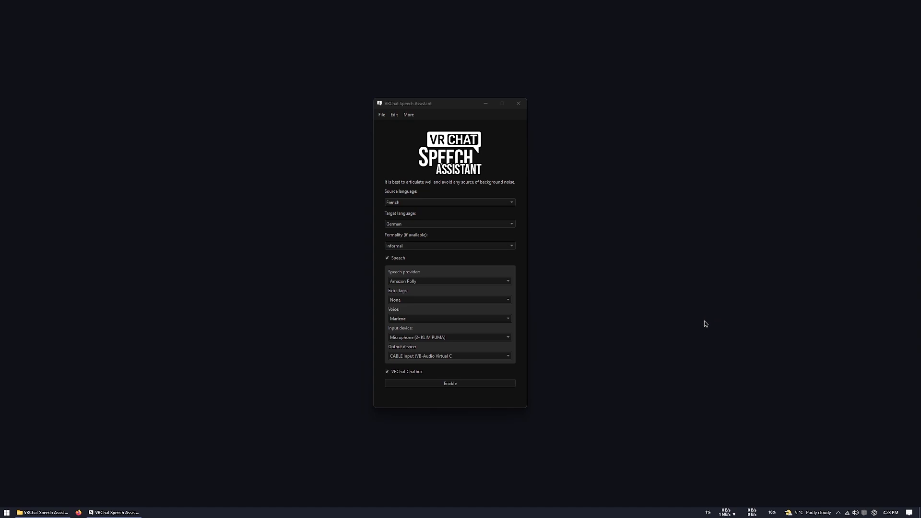
mouse_move(638, 304)
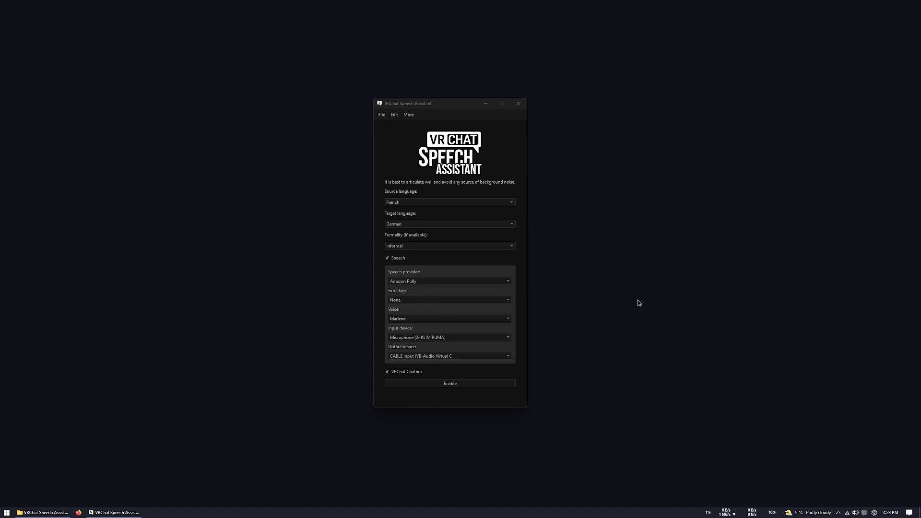
mouse_move(592, 396)
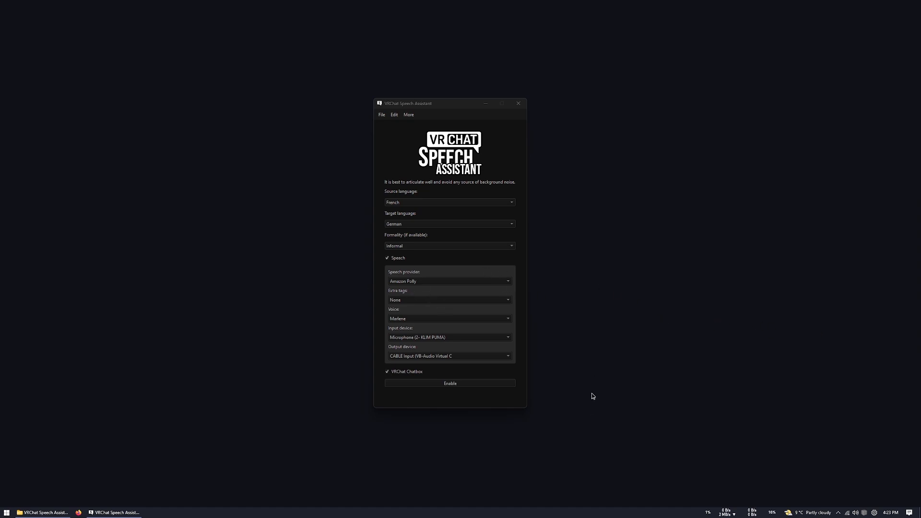